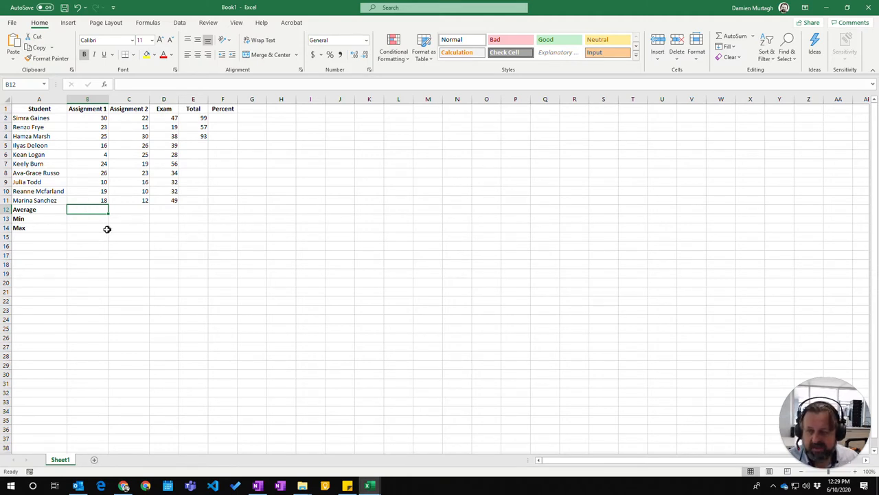
Step: Enter =AVERAGE(B2:B11) in B12, confirm it shows 19.5, and check the formula
text(=)
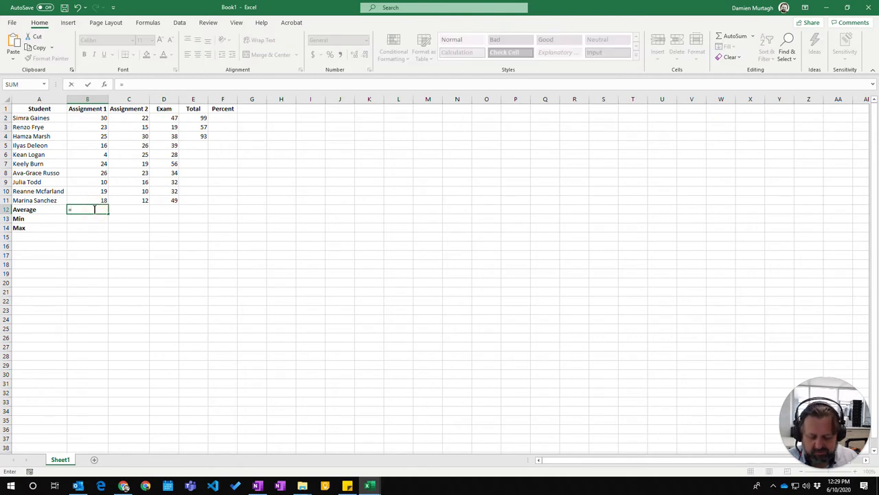
text(=aver)
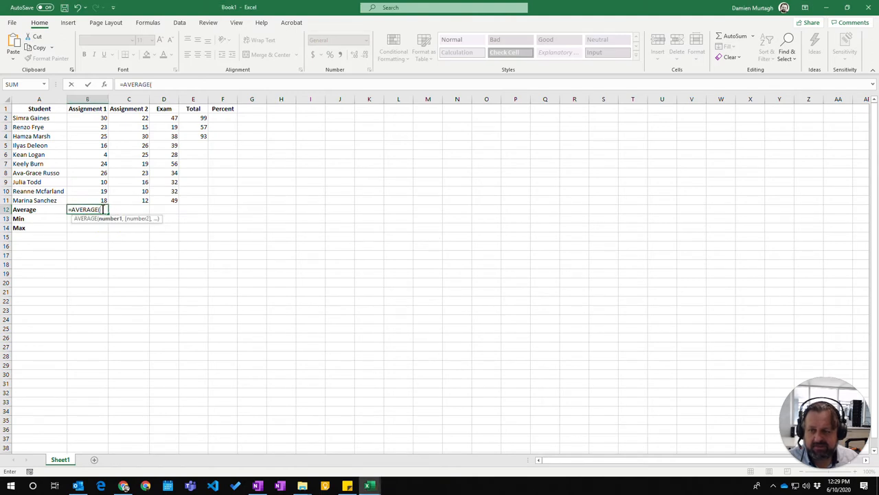
mouse_move(154, 136)
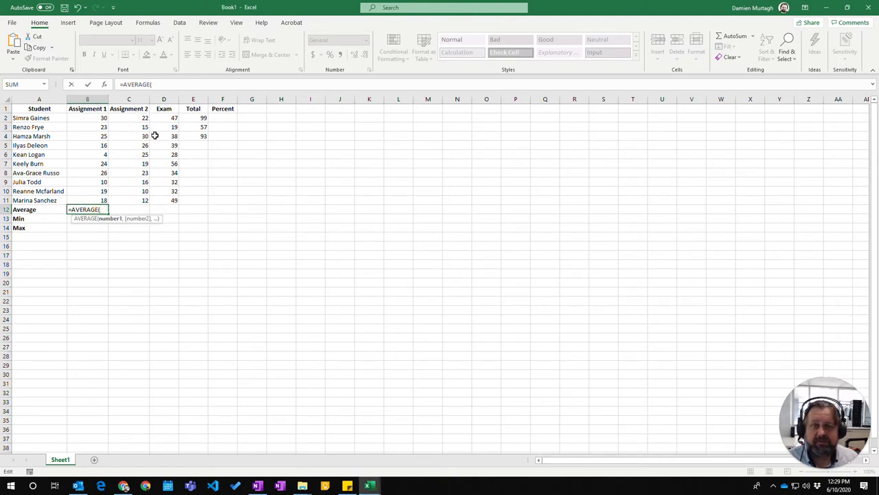
mouse_move(90, 115)
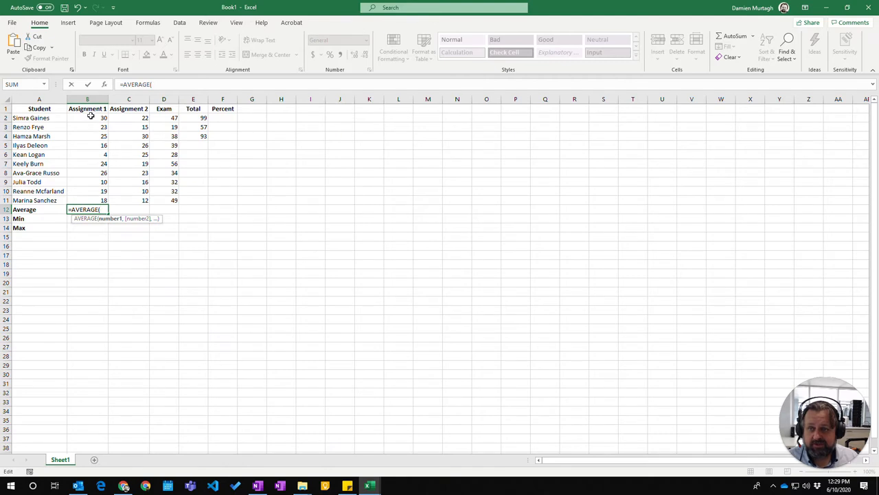
drag(87, 118, 87, 200)
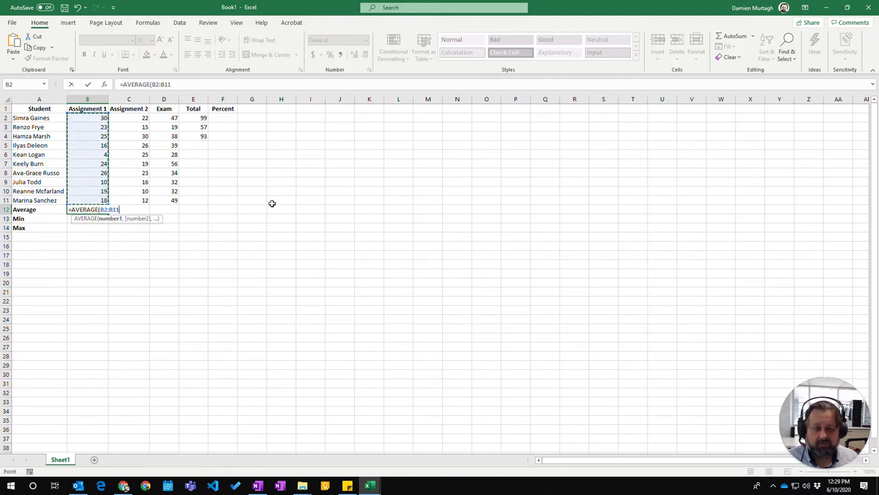
key(Enter)
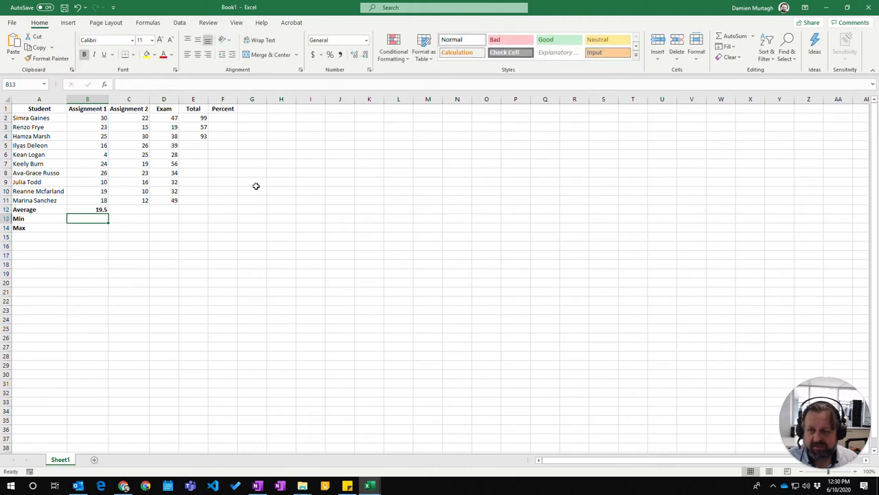
click(88, 209)
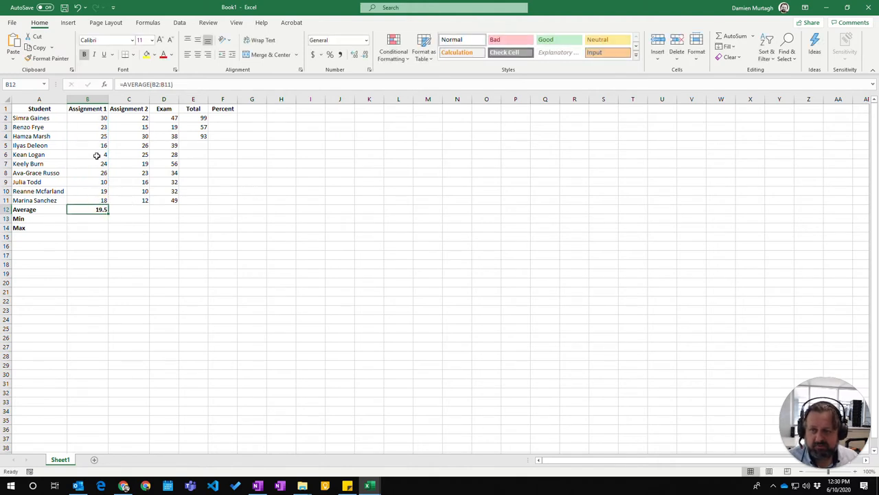
click(128, 208)
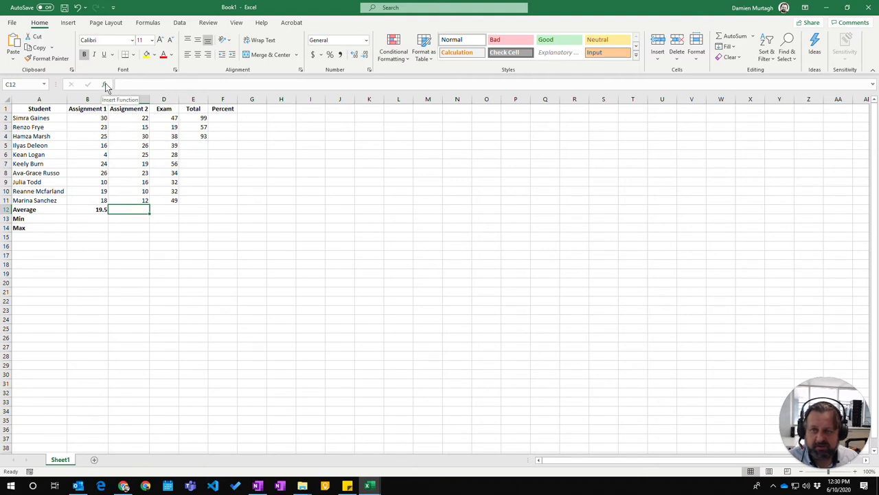
Step: Use Insert Function to put AVERAGE(C2:C11) in C12, giving 19.8
click(105, 84)
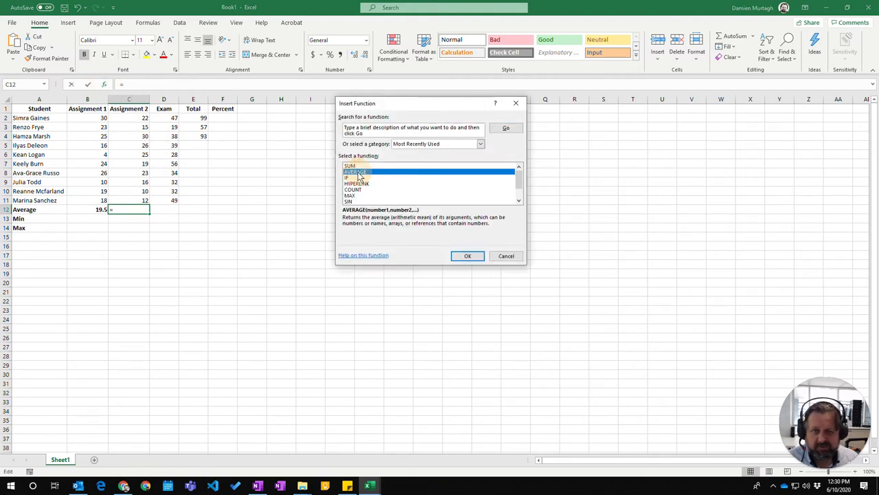
click(467, 255)
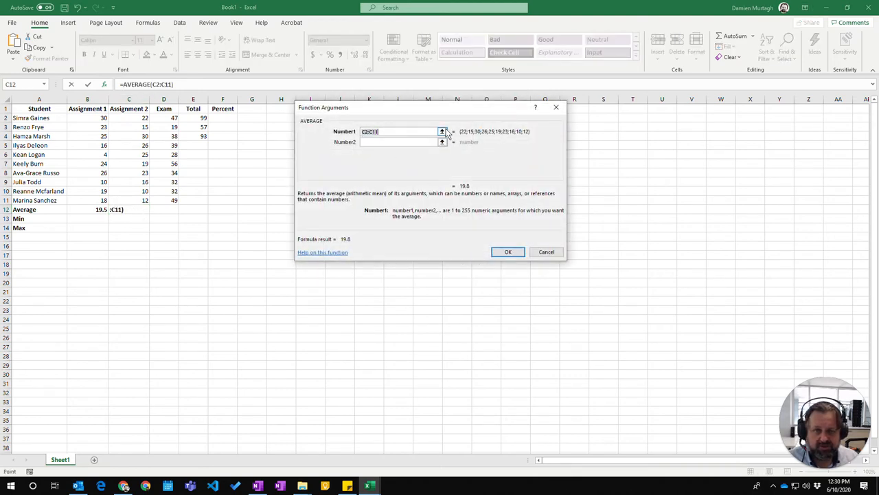
click(442, 131)
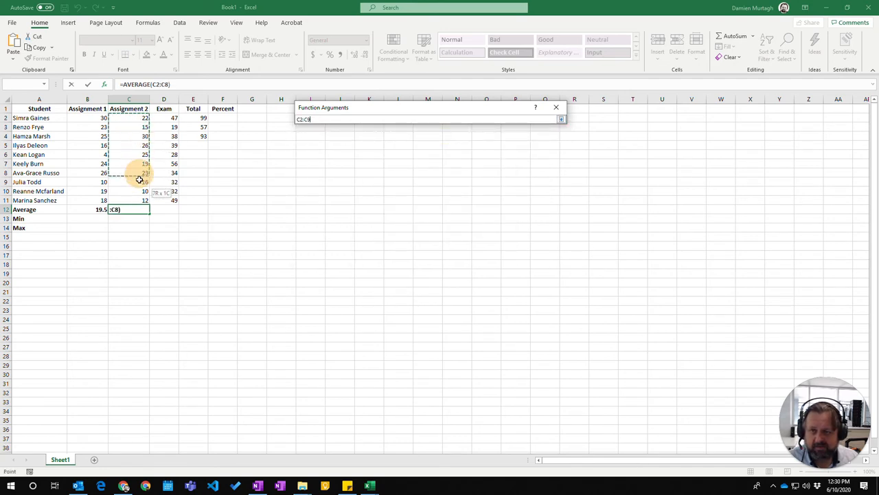
drag(129, 163, 129, 200)
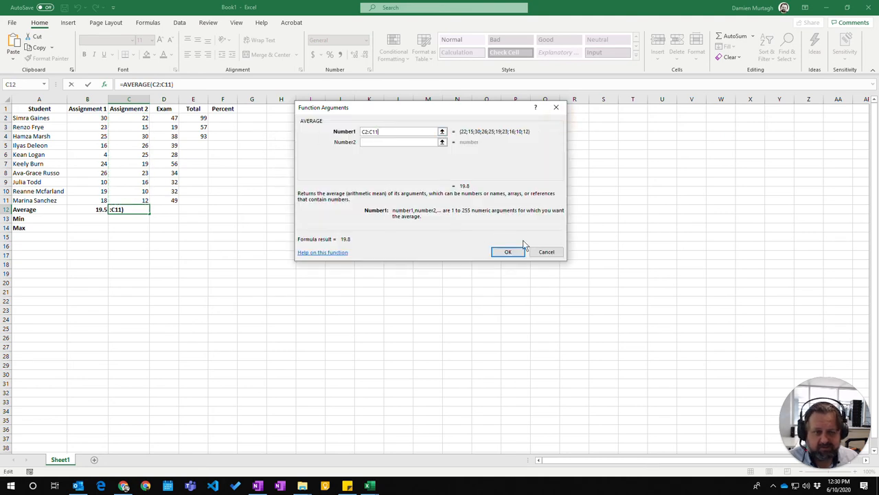
click(508, 251)
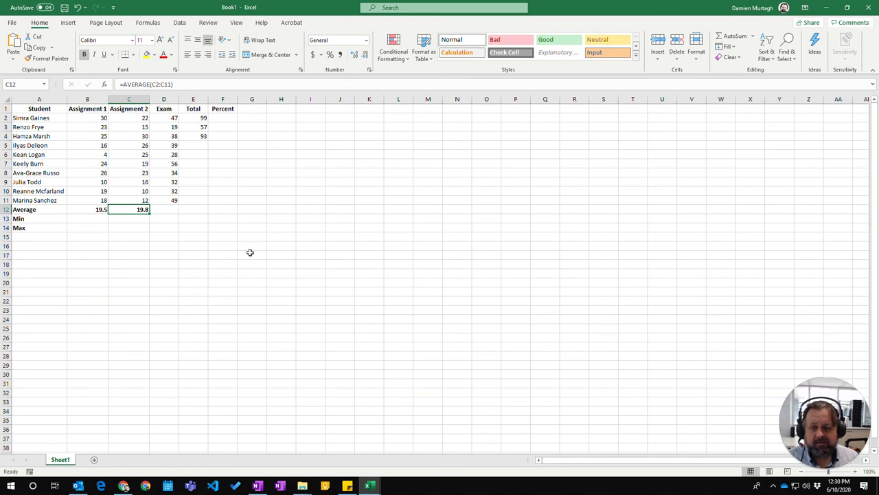
mouse_move(256, 250)
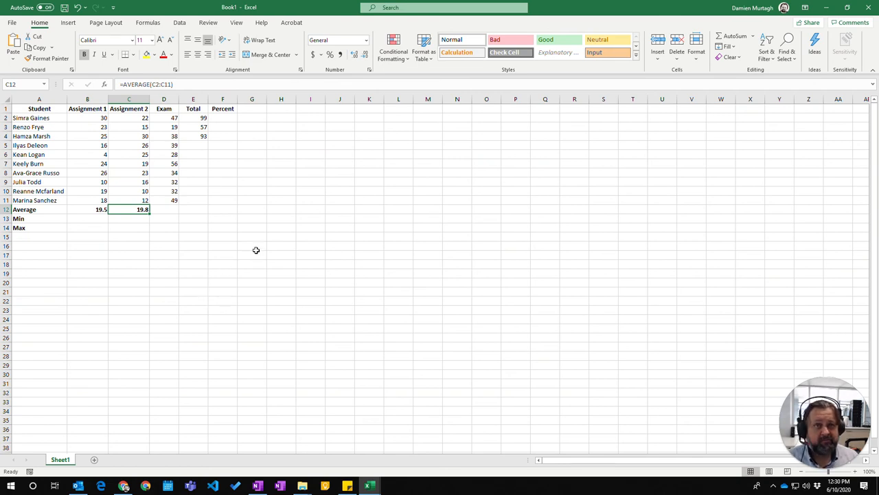